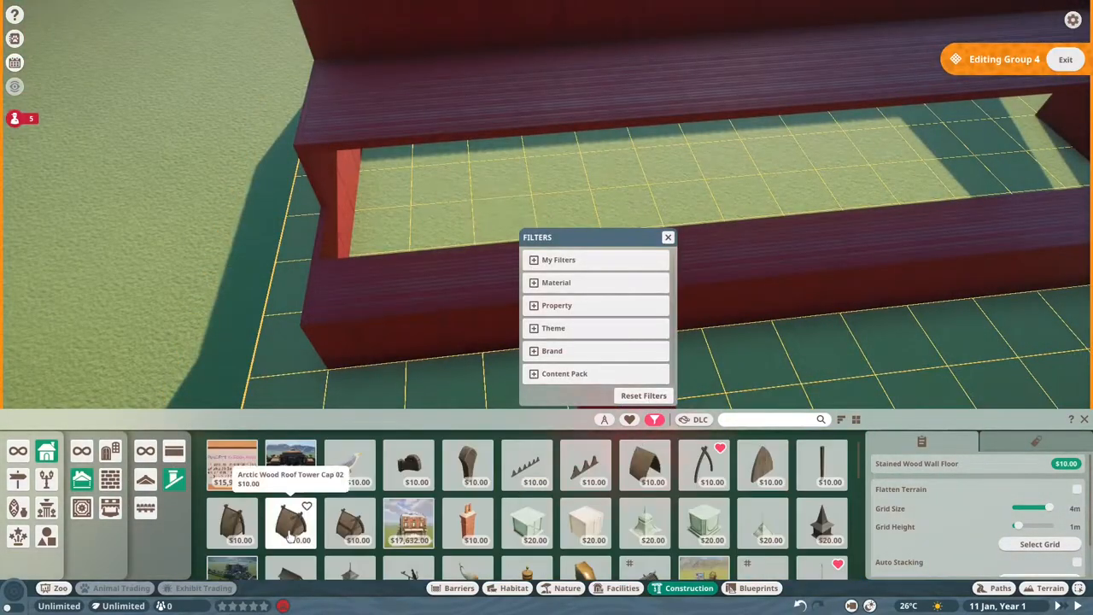
Dismiss the piece filter options to clear the view of the barn front
click(669, 235)
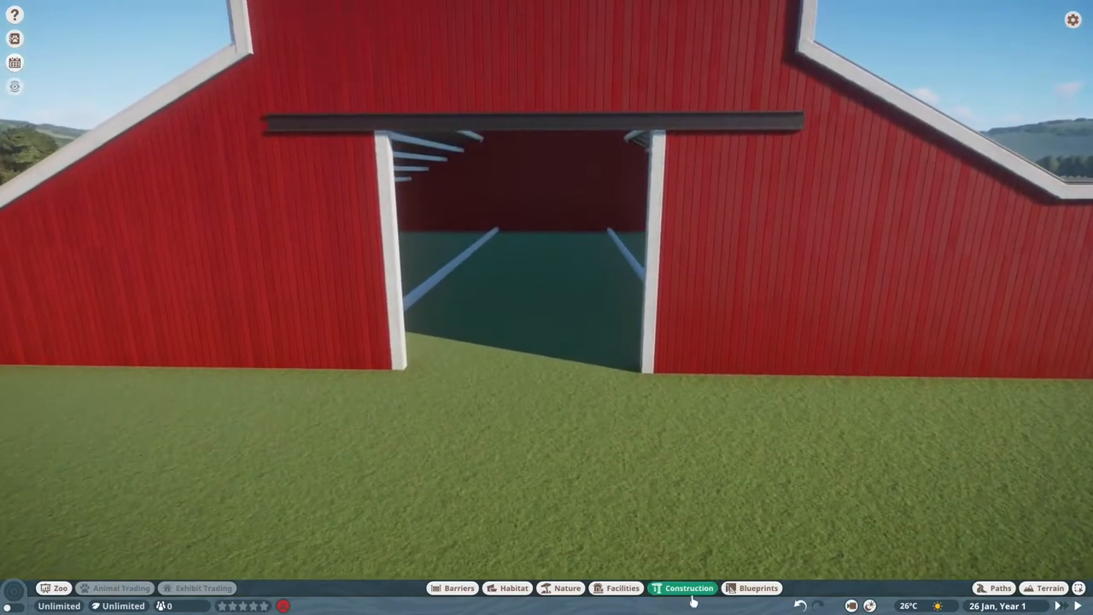
Place two white wooden posts inside the doorway, editing within the barn group
click(688, 588)
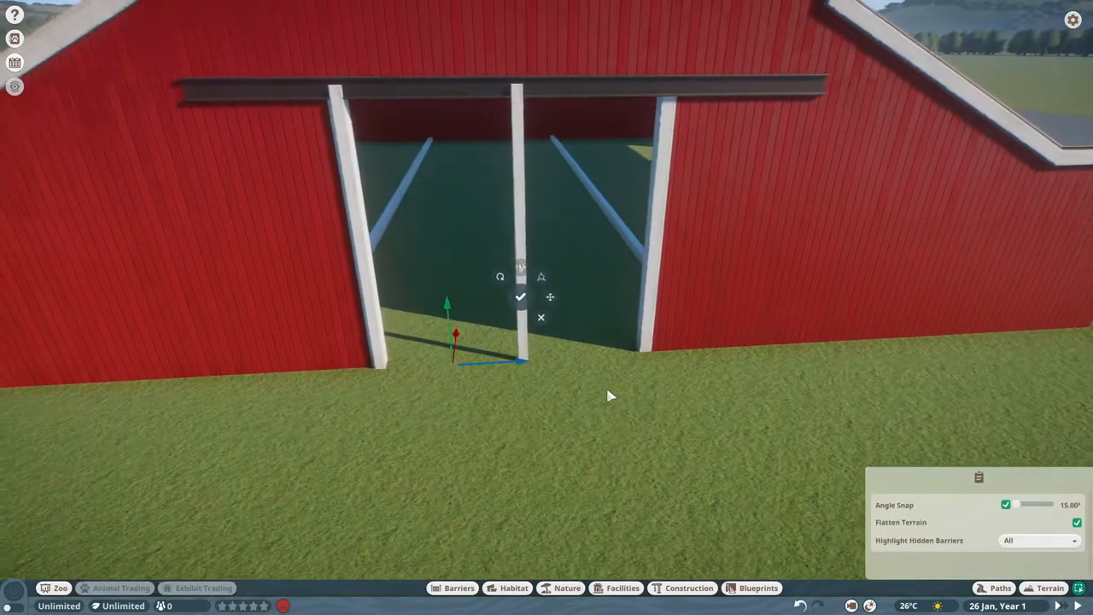
click(689, 587)
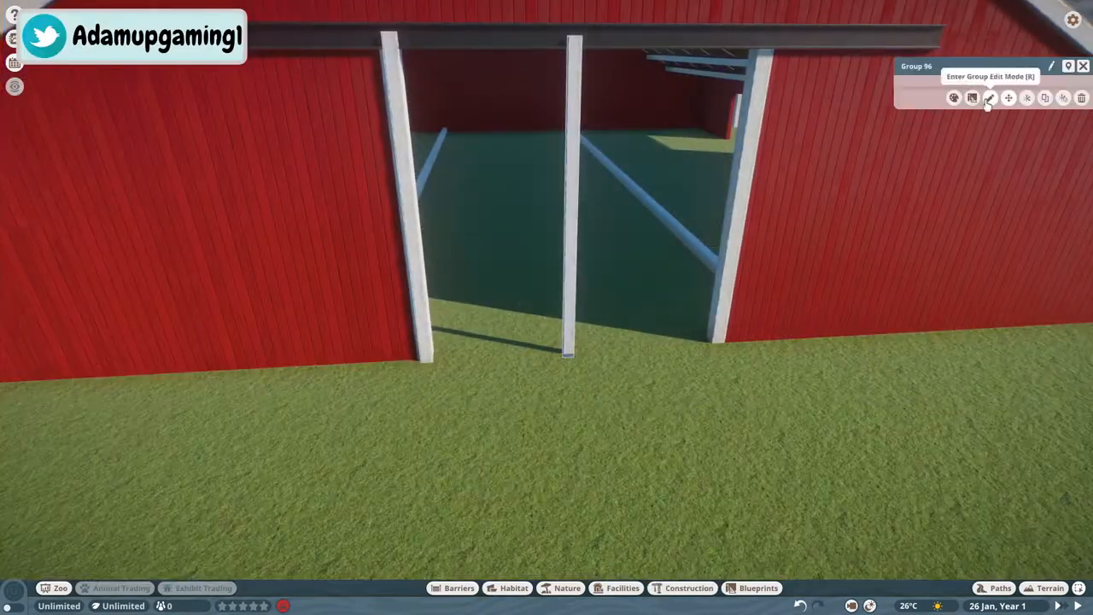
click(989, 97)
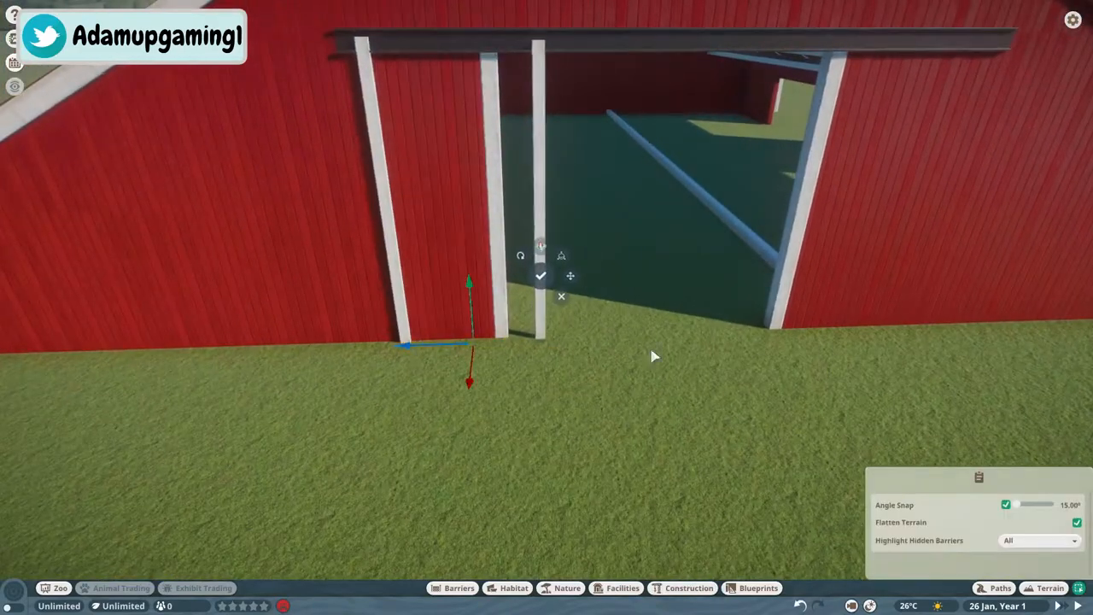
click(688, 588)
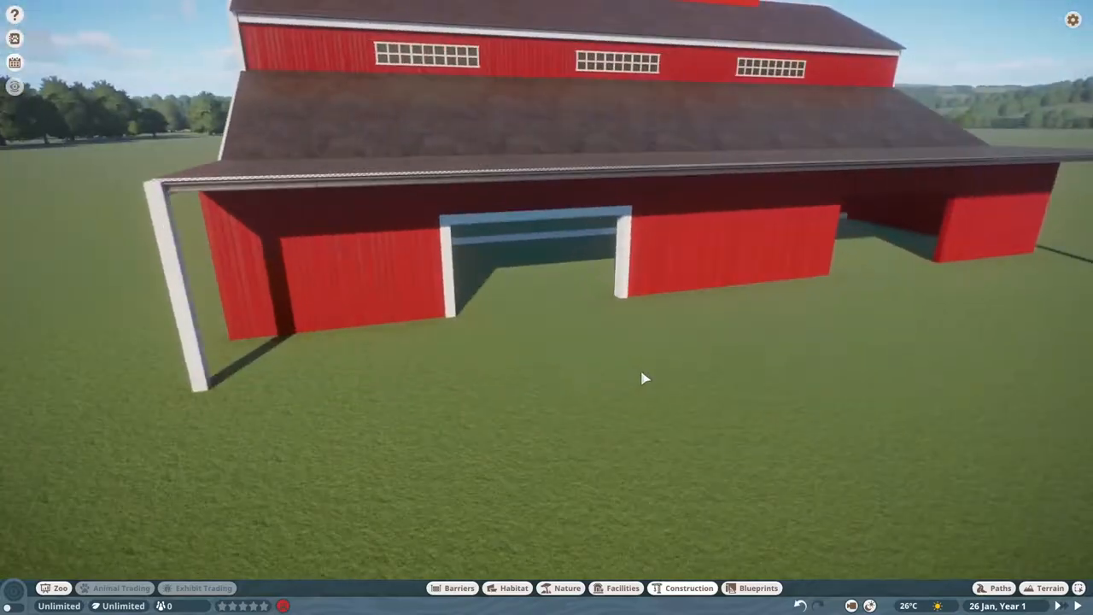
Place a horizontal white beam in the doorway and set a rotated beam upright beside it
click(688, 587)
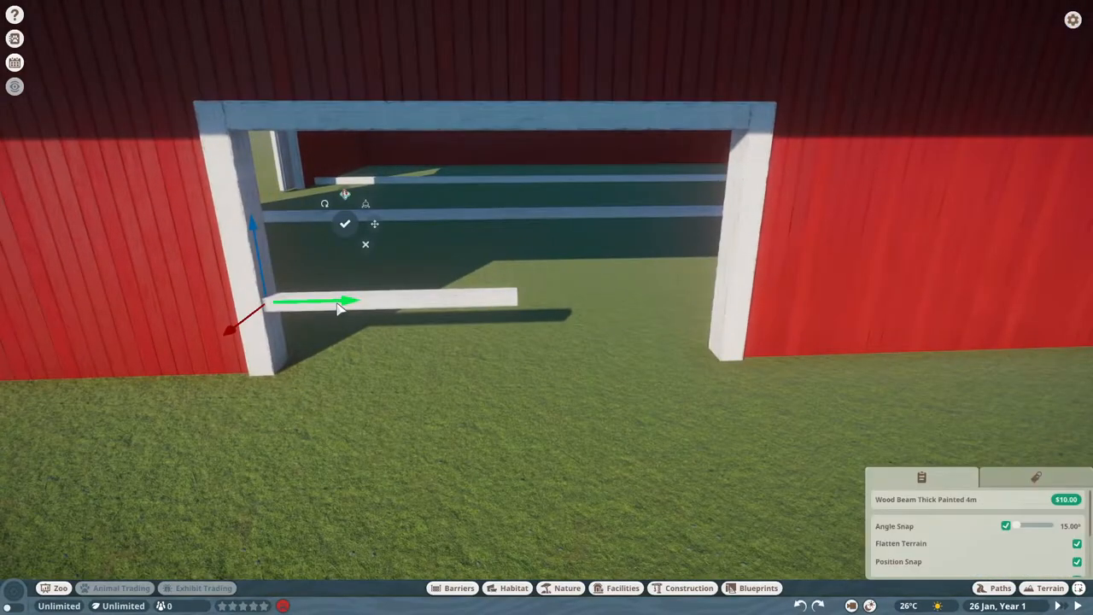
click(345, 222)
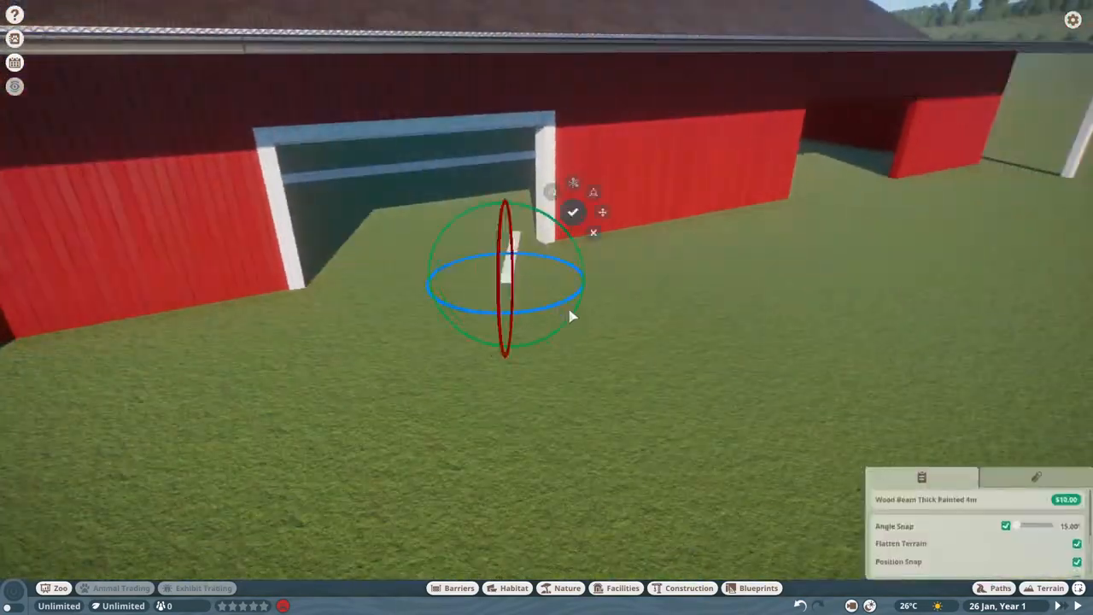
click(688, 588)
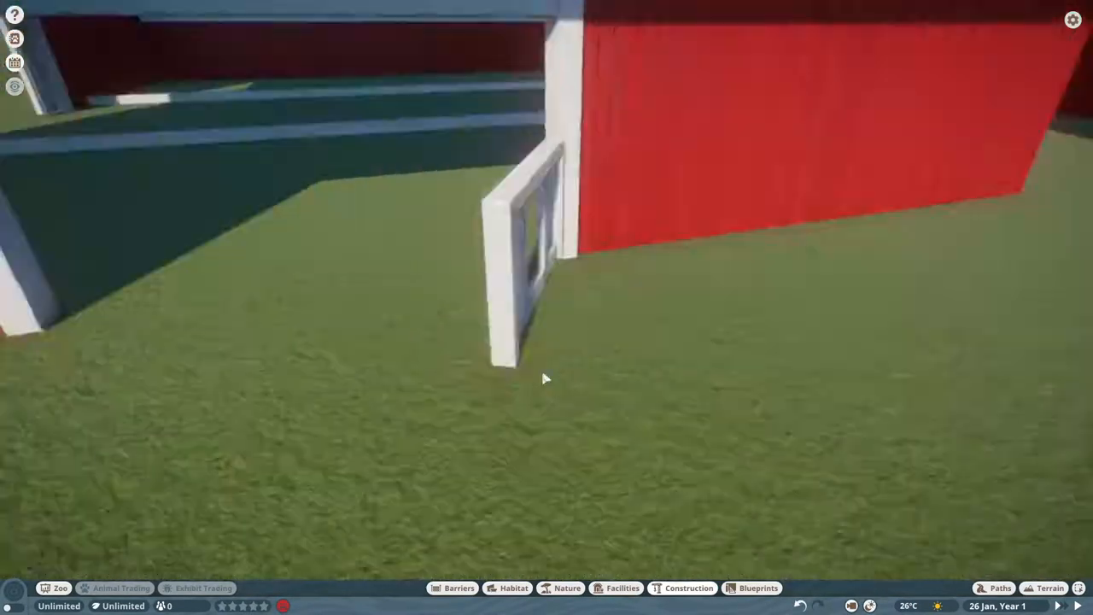
click(688, 587)
text(rod)
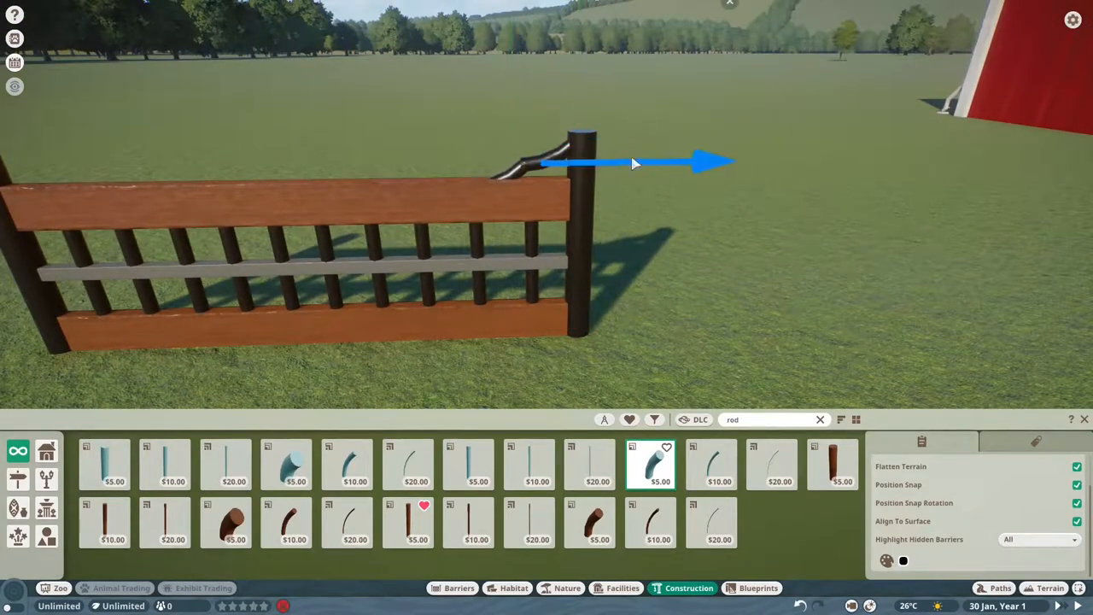
Pick a new colour and apply it to the railed fence piece
click(468, 464)
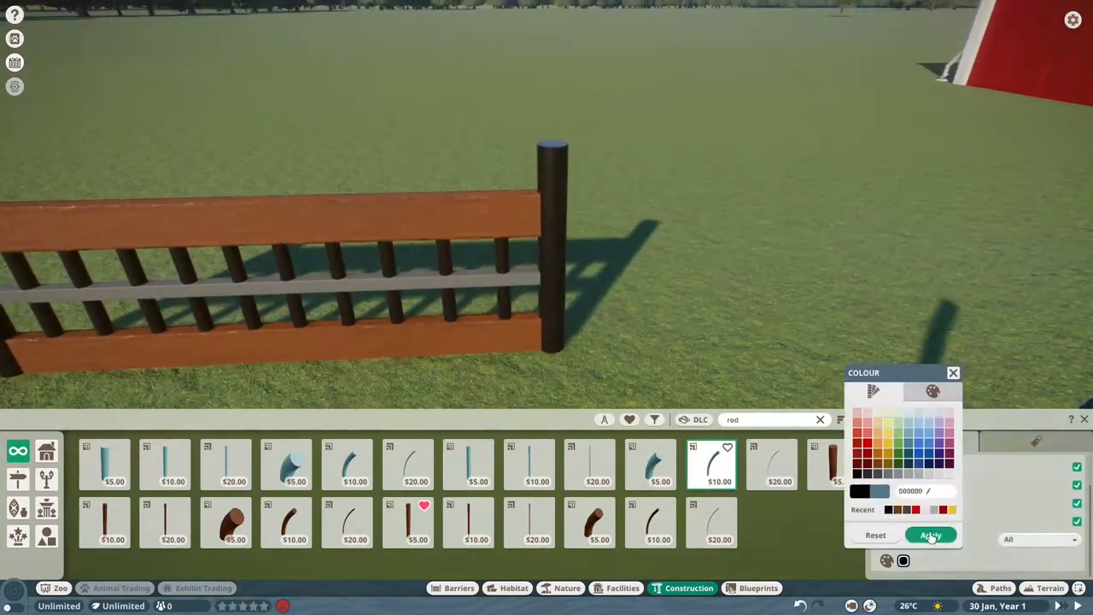
click(931, 534)
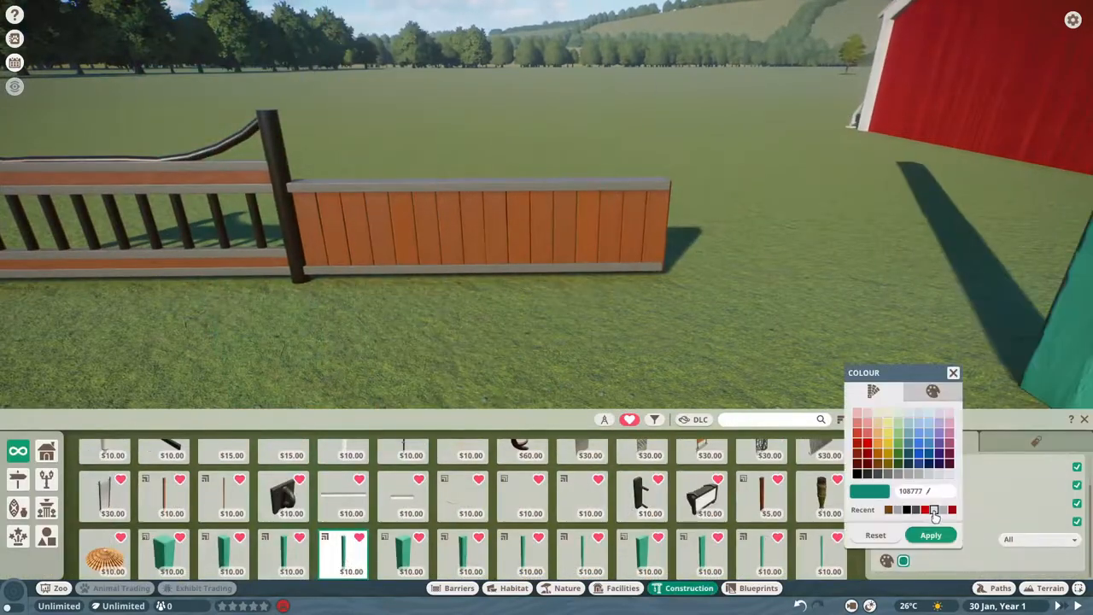
Apply the new colour to the plank panel and select the railed fence group
click(953, 373)
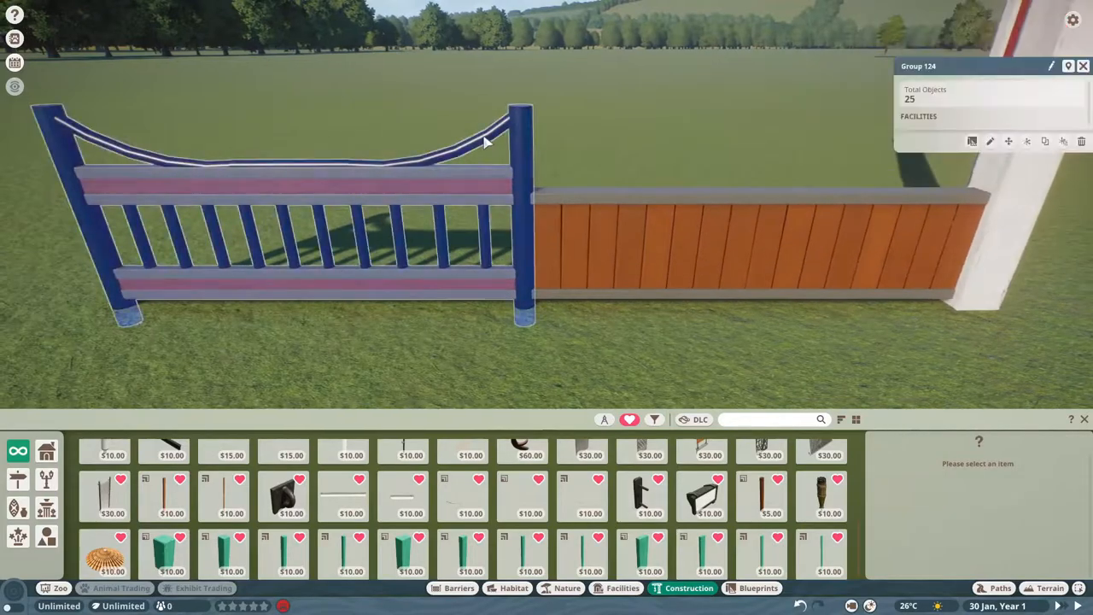
click(990, 140)
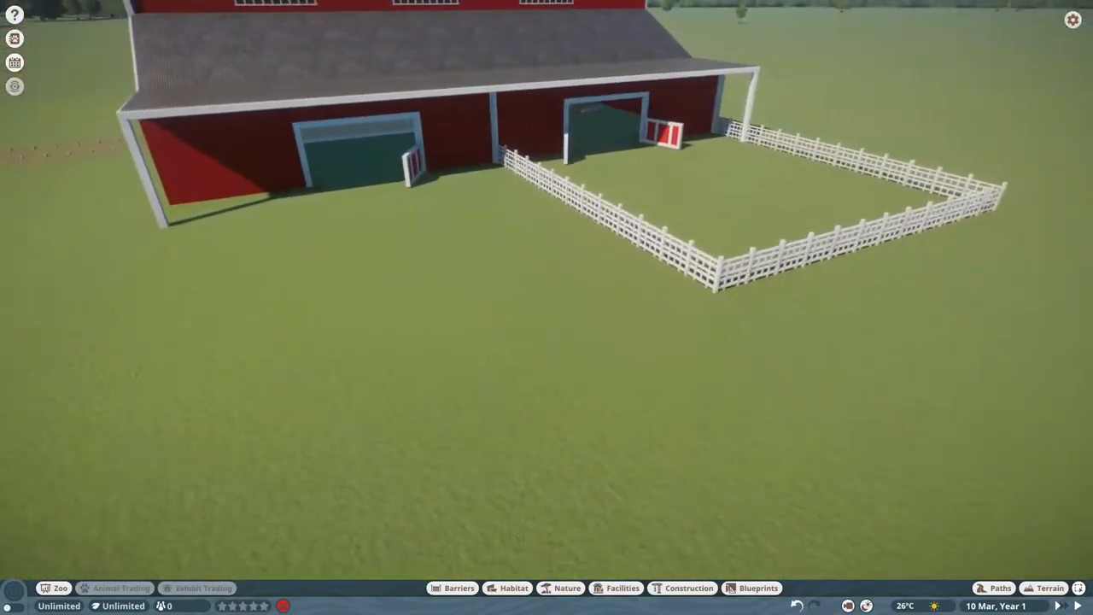
Choose the Australian Fence 05 metal railed piece to fit at the barn doorway
click(689, 587)
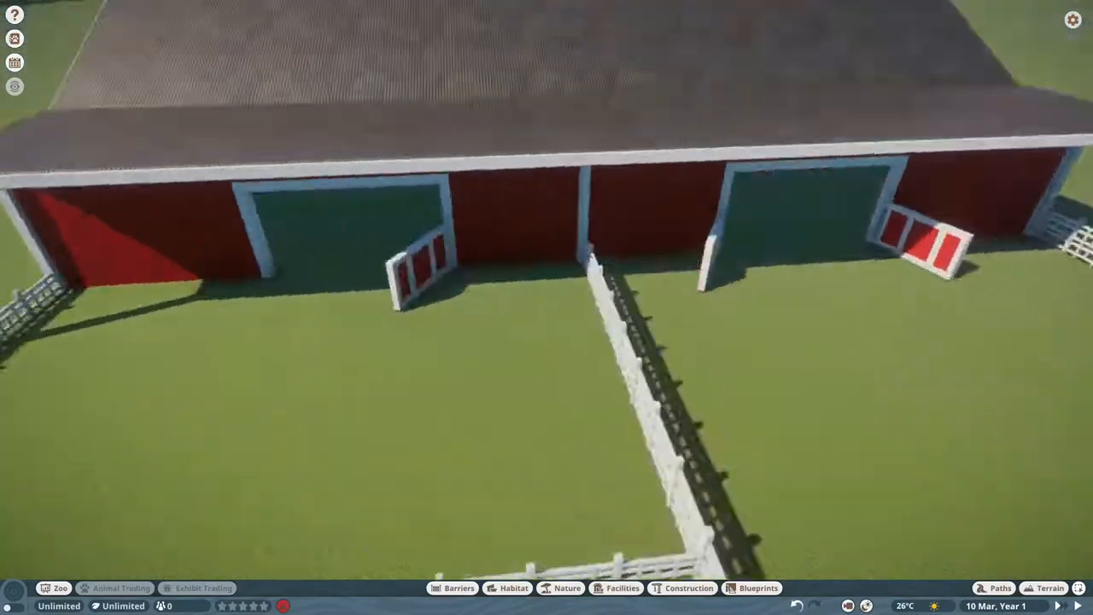
click(690, 587)
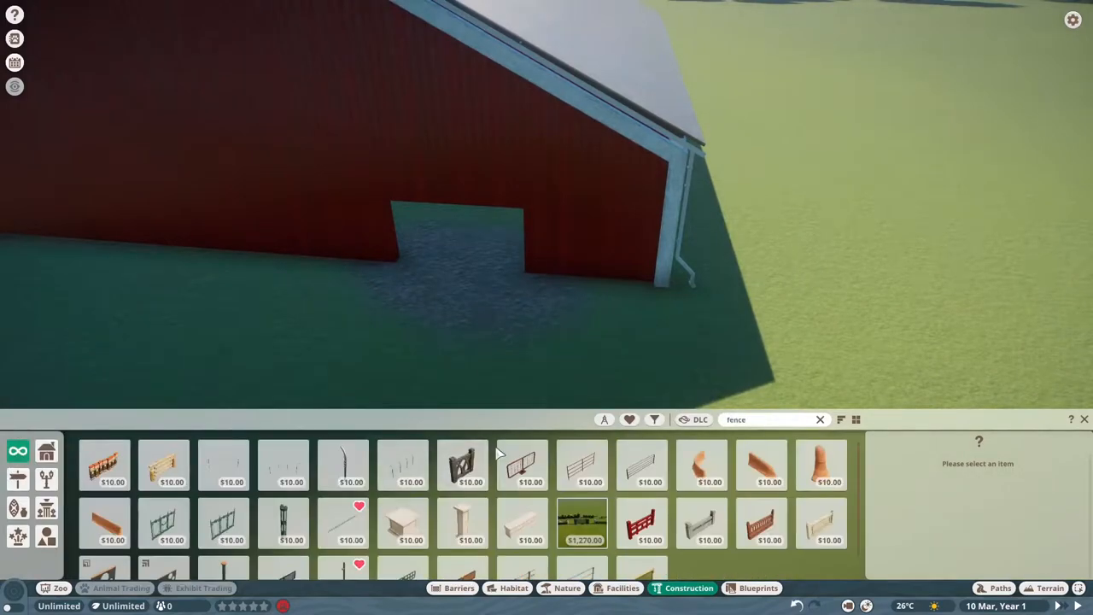
click(642, 451)
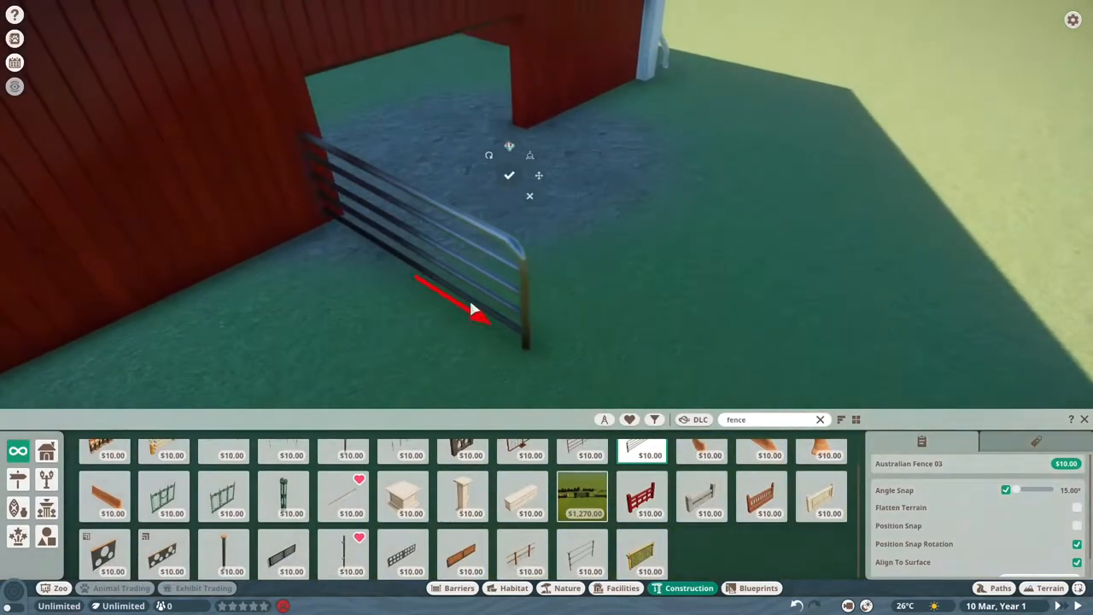